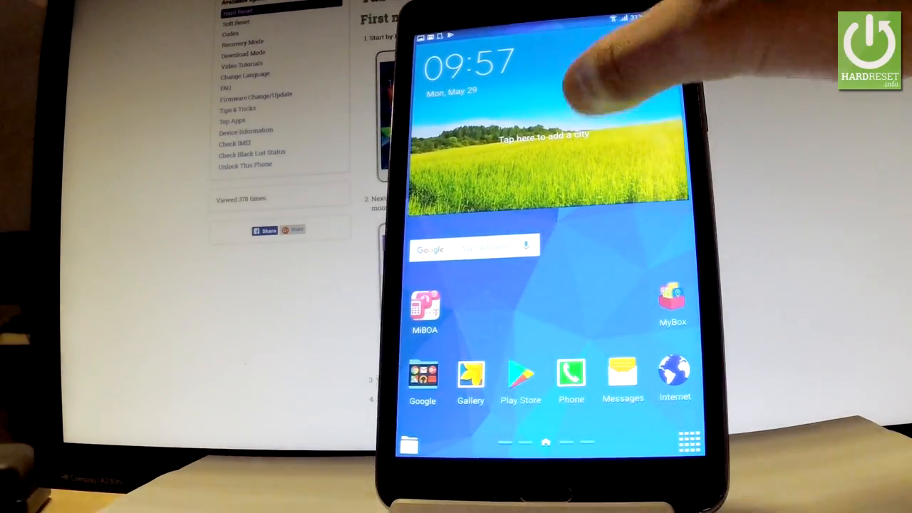
Bring up the full list of installed apps from the home screen
{"action": "left_click_drag", "start_coordinate": [542, 28], "coordinate": [542, 214]}
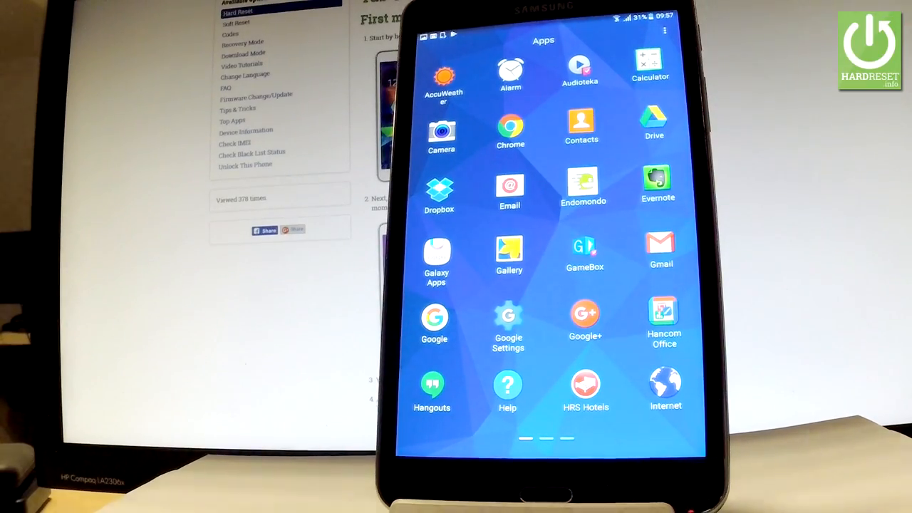
Launch Gallery and dismiss the Tag buddy notice, revealing an empty June 2017 month view
{"action": "left_click", "coordinate": [509, 257]}
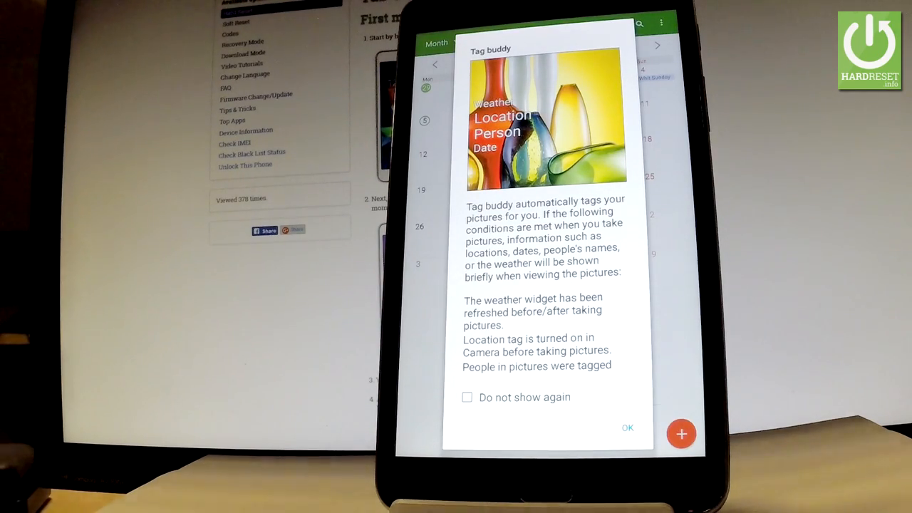
{"action": "left_click", "coordinate": [627, 427]}
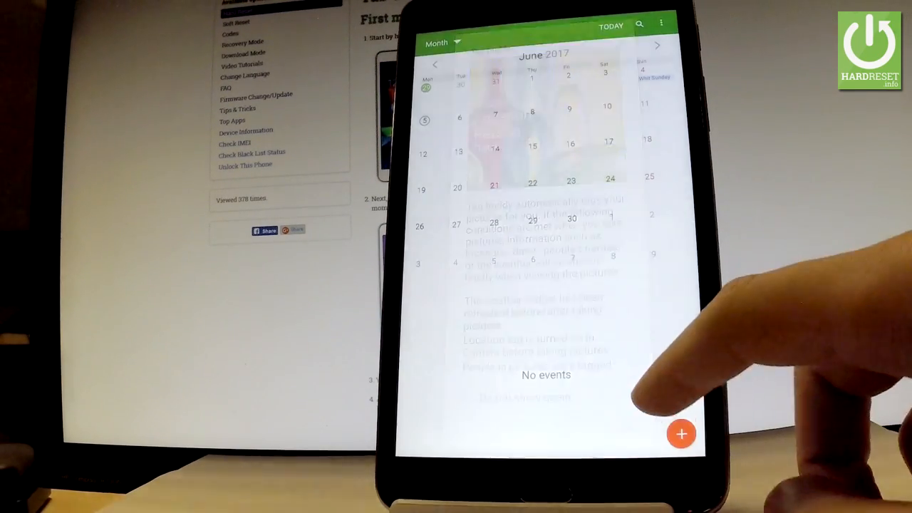